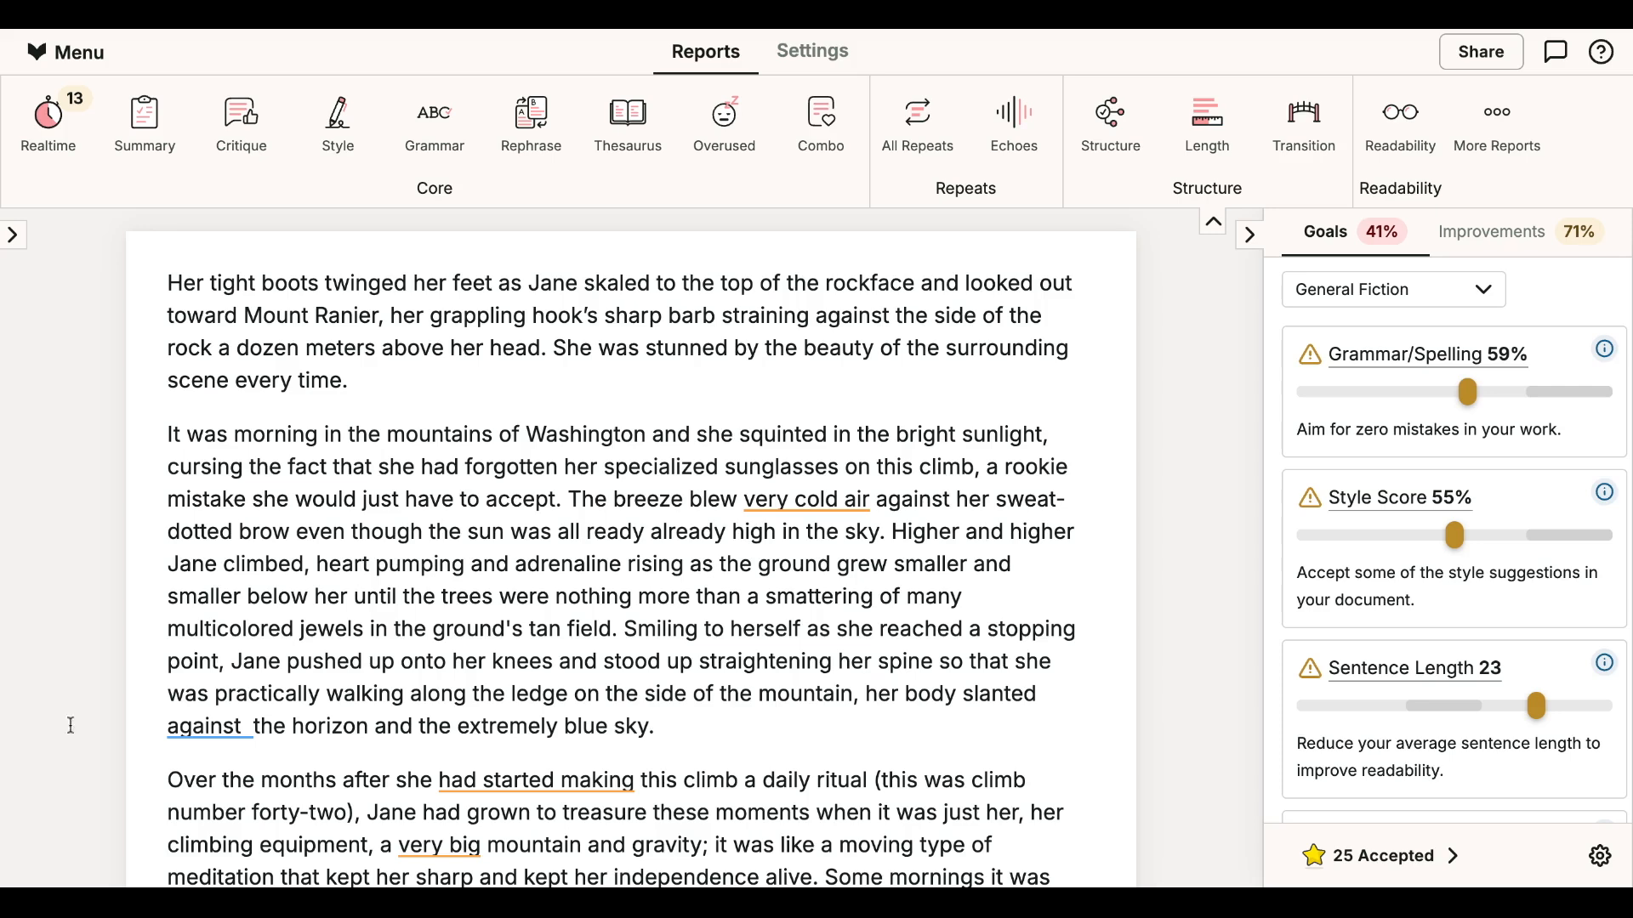
# Scroll the goals list to show Readability Grade 10, Sentence Variety 6, Glue Index 46% and Passive Voice 4.
pyautogui.doubleClick(547, 283)
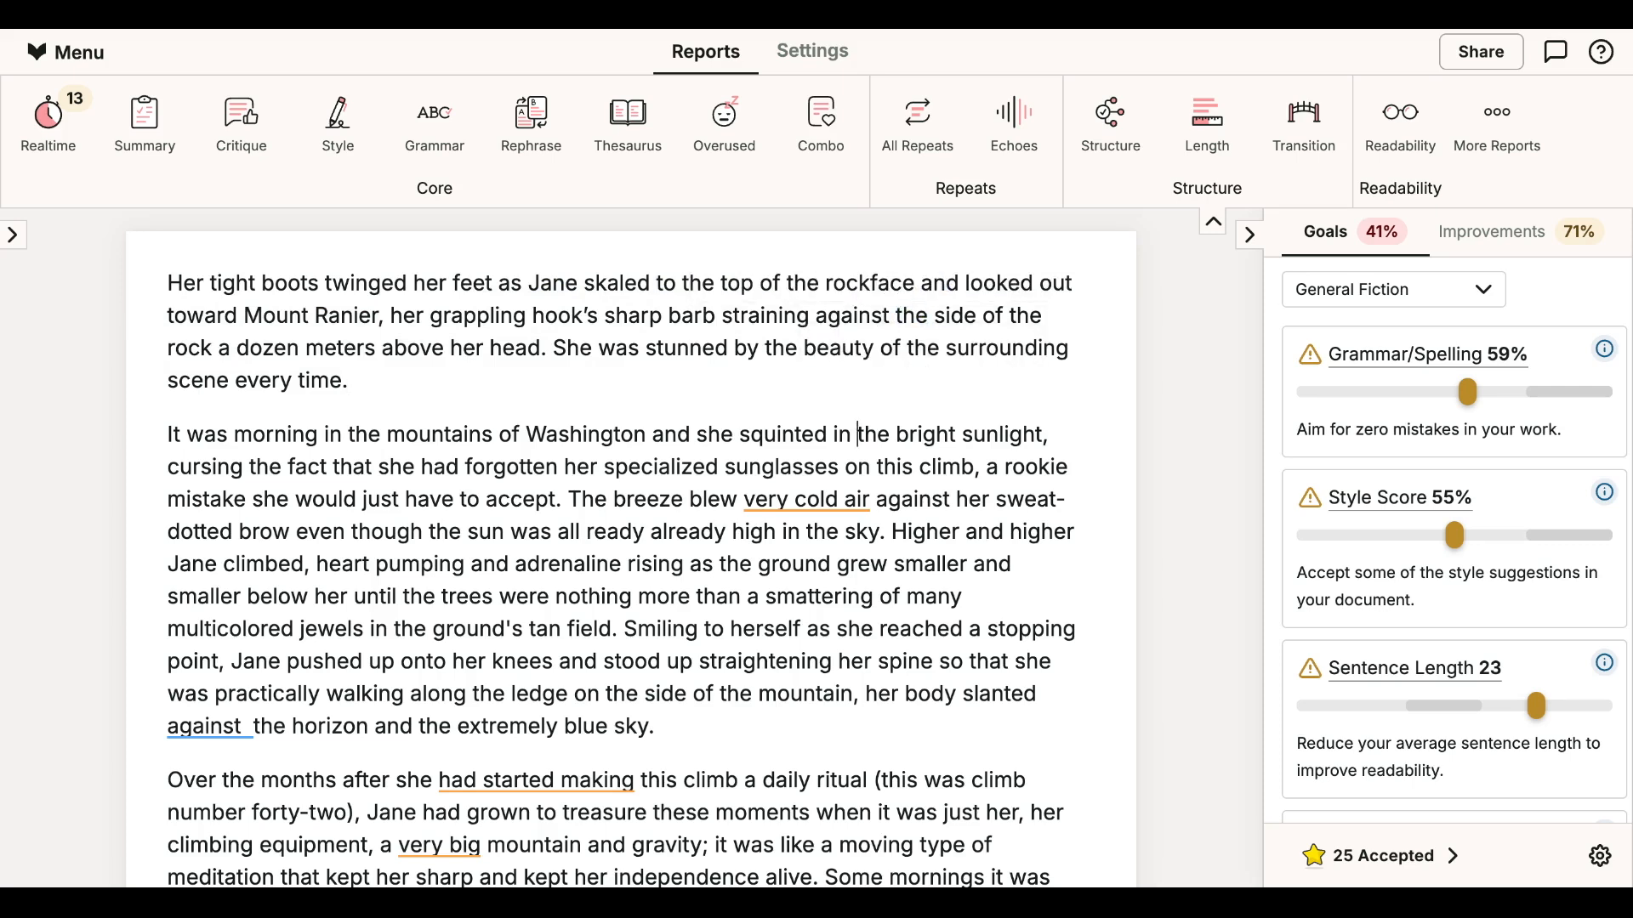
pyautogui.click(1496, 125)
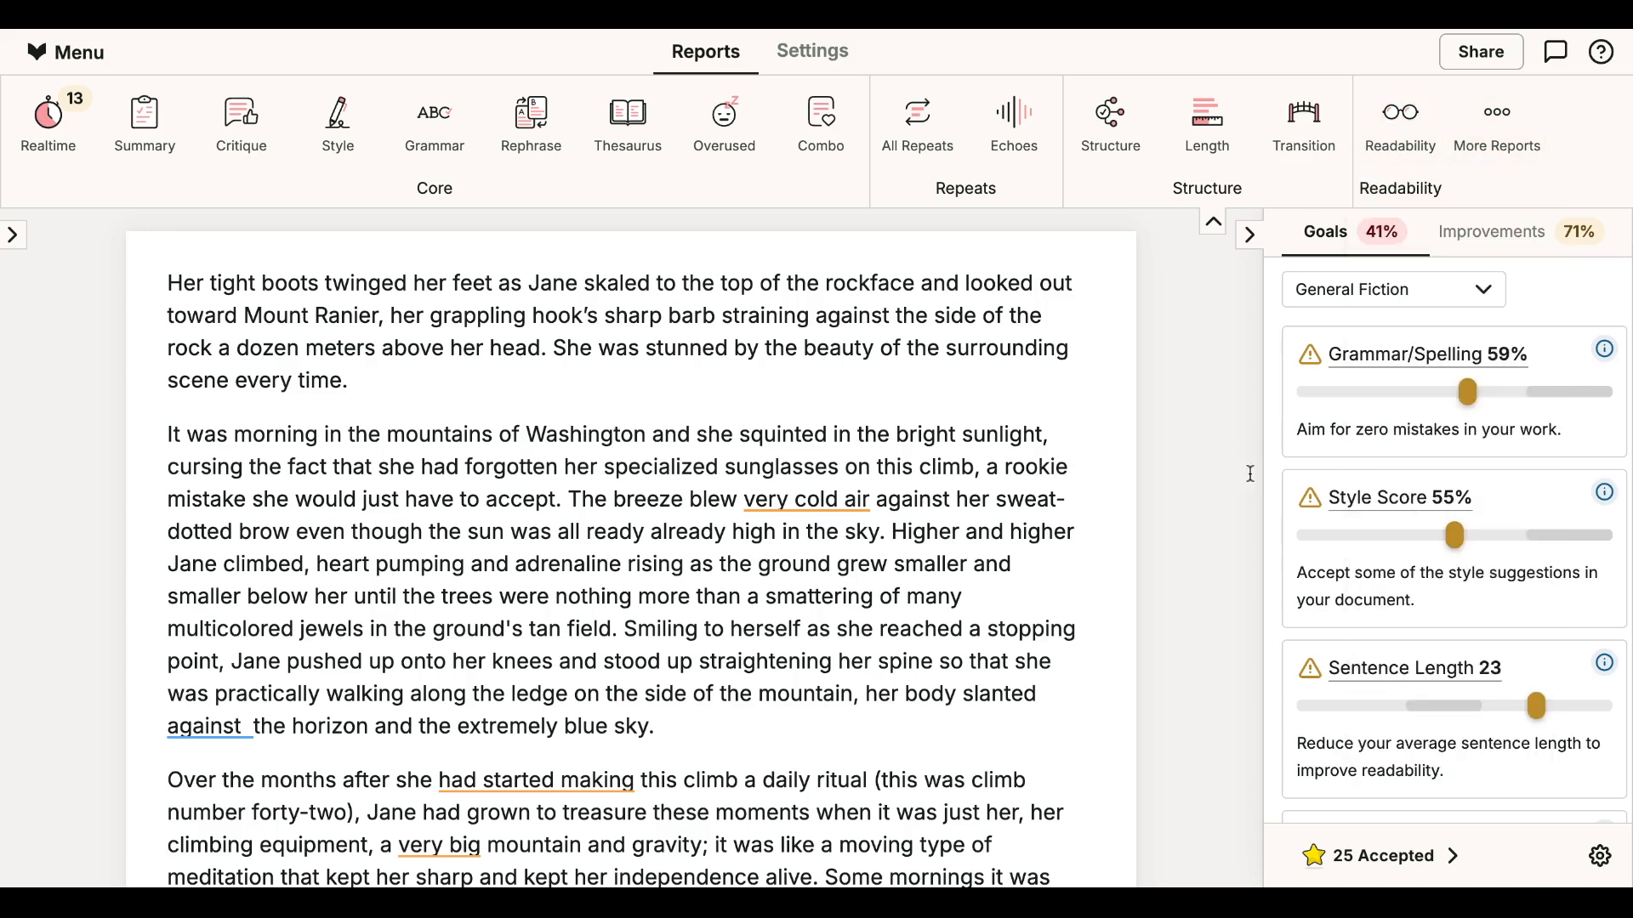
pyautogui.scroll(-3)
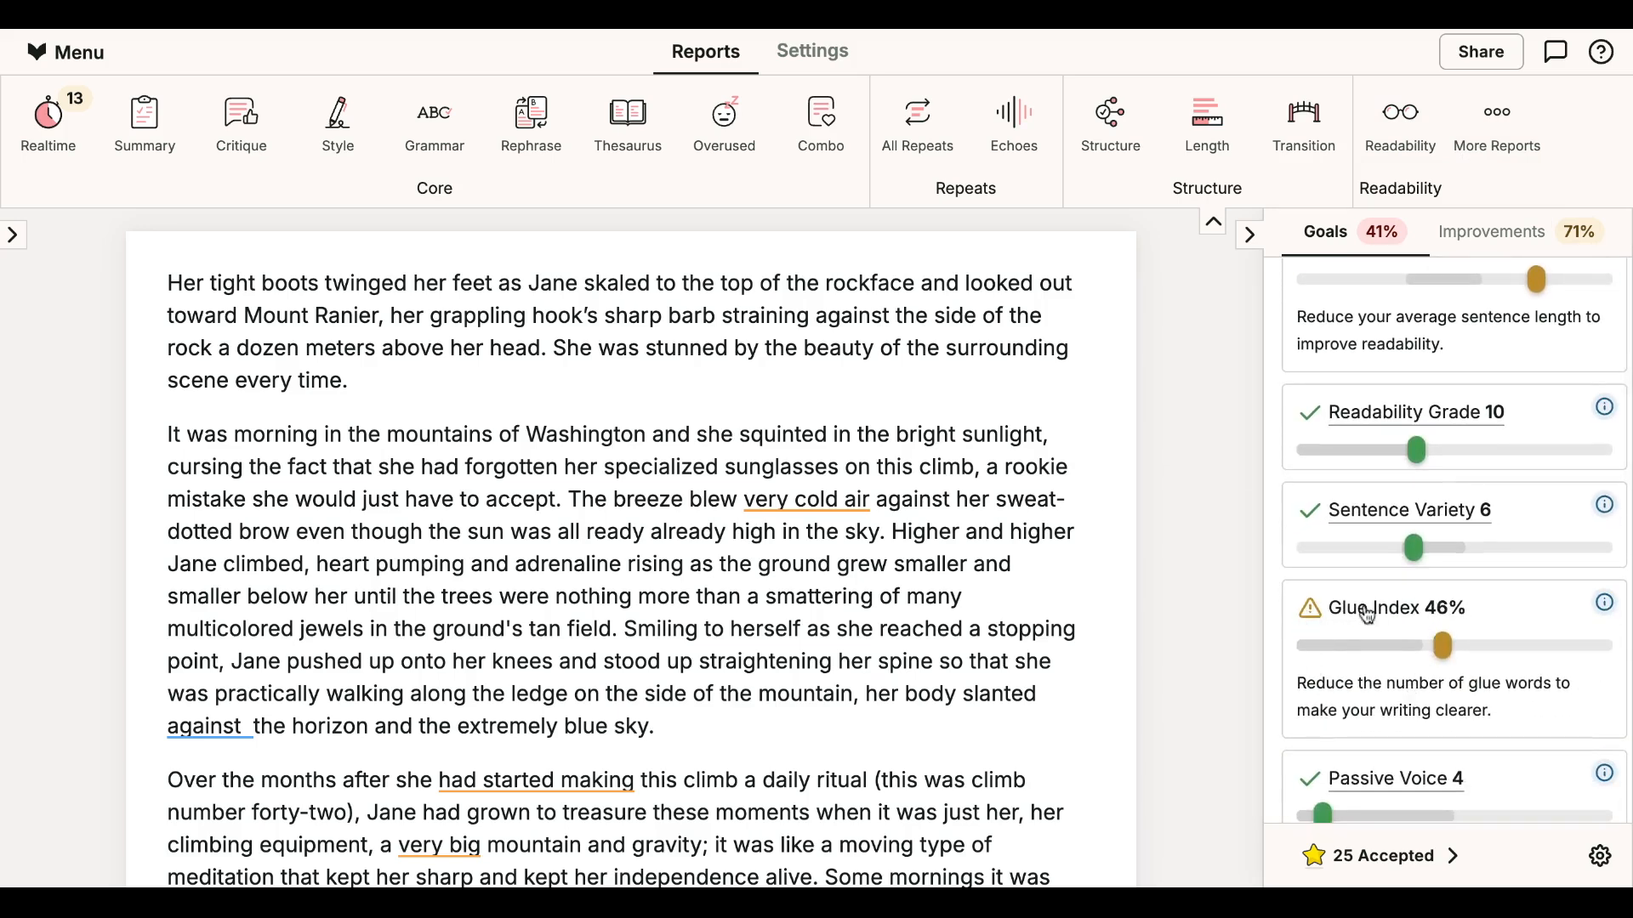
pyautogui.moveTo(1551, 650)
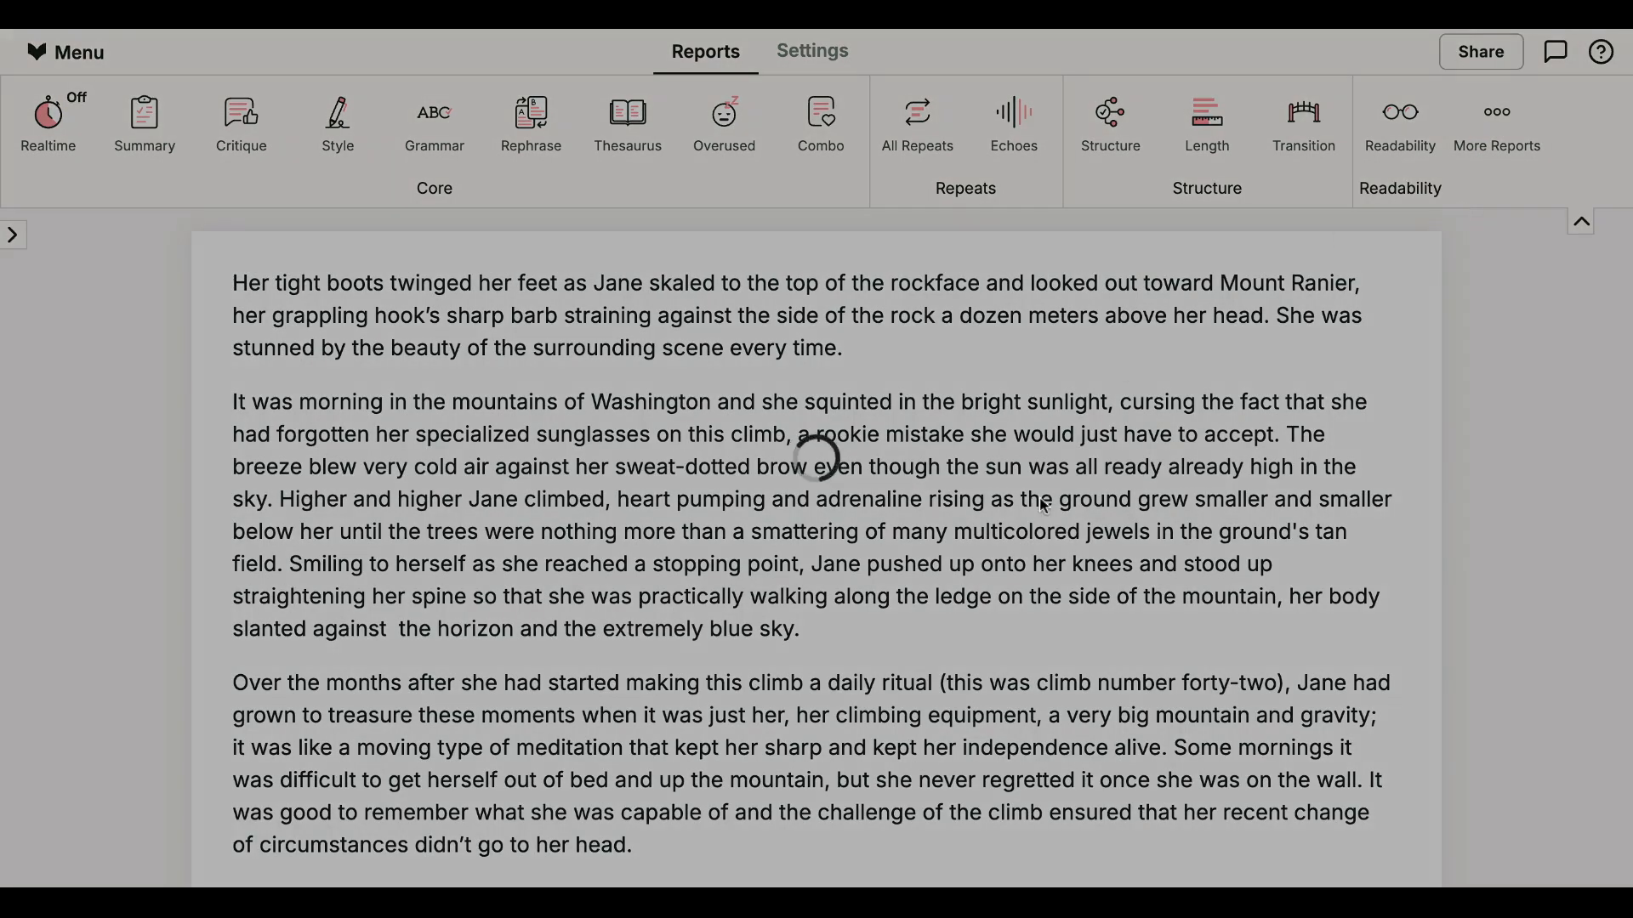
# Show the Glue Index 46.2%, one sticky and three semi-sticky sentences.
pyautogui.click(1495, 120)
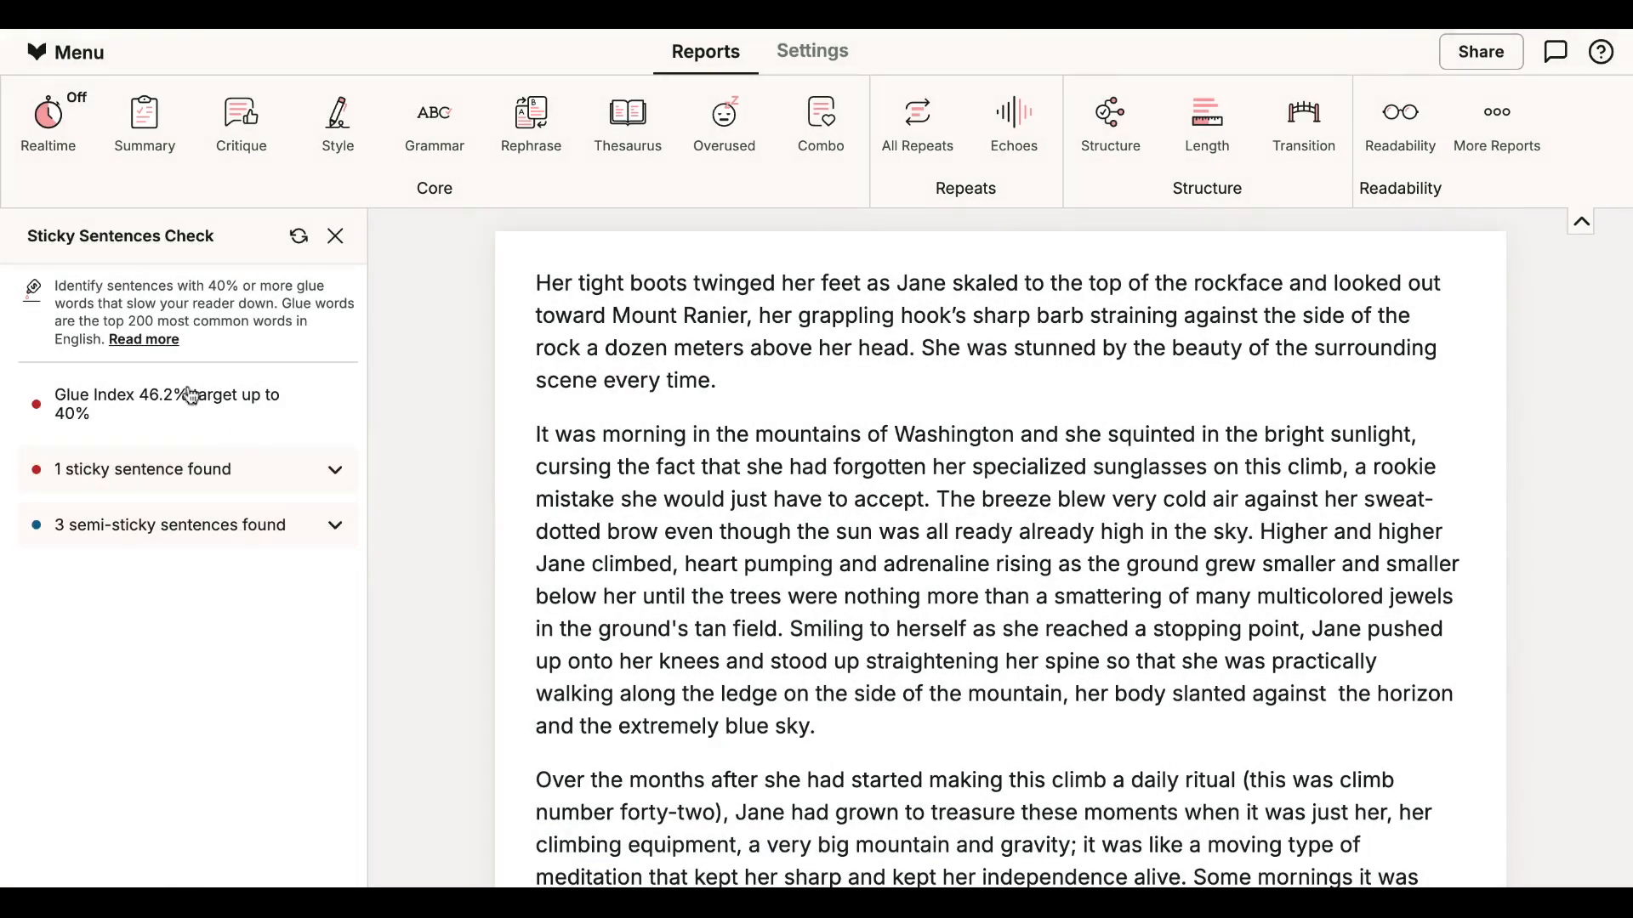
pyautogui.moveTo(228, 417)
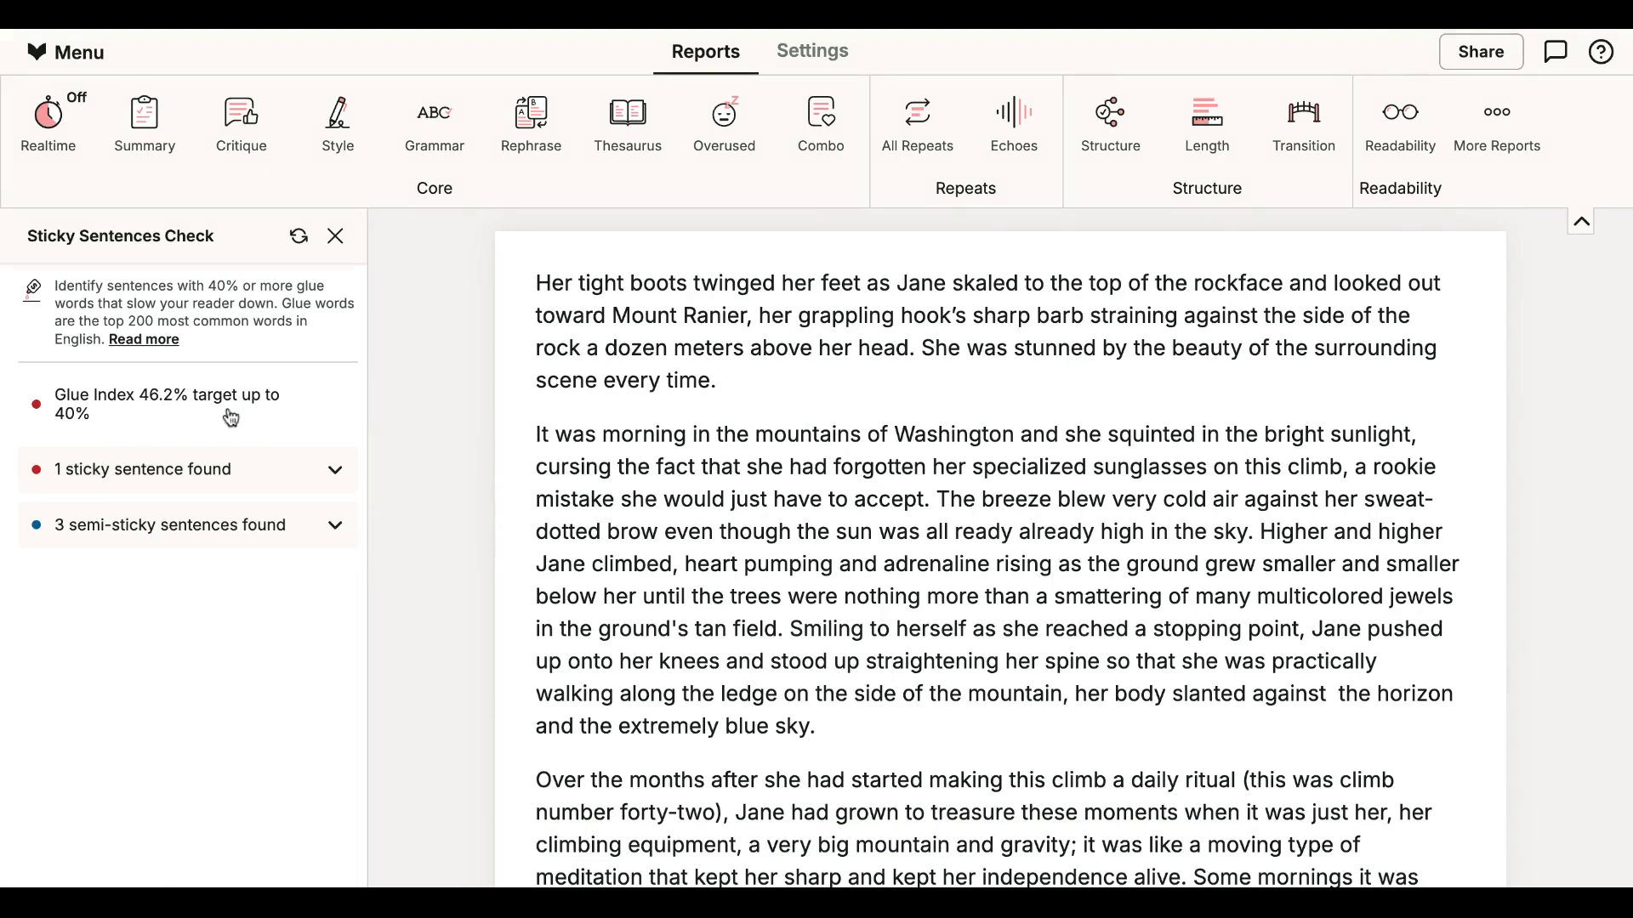
pyautogui.click(143, 469)
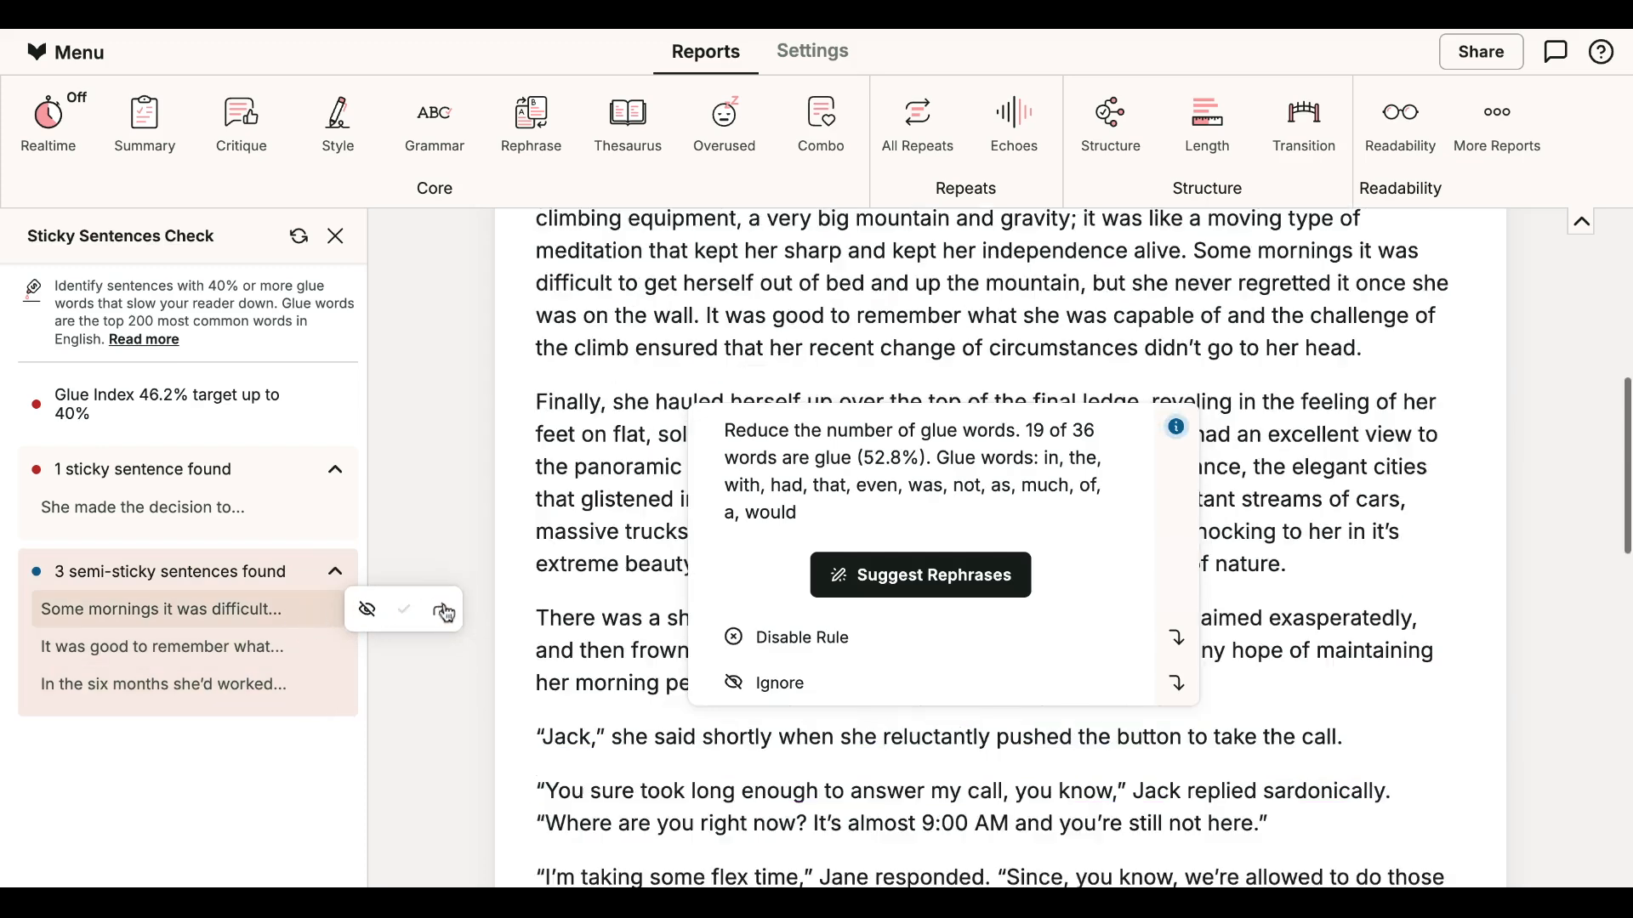
# Select the semi-sticky sentence "It was good to remember what..." to view its 52.8% glue words.
pyautogui.click(161, 609)
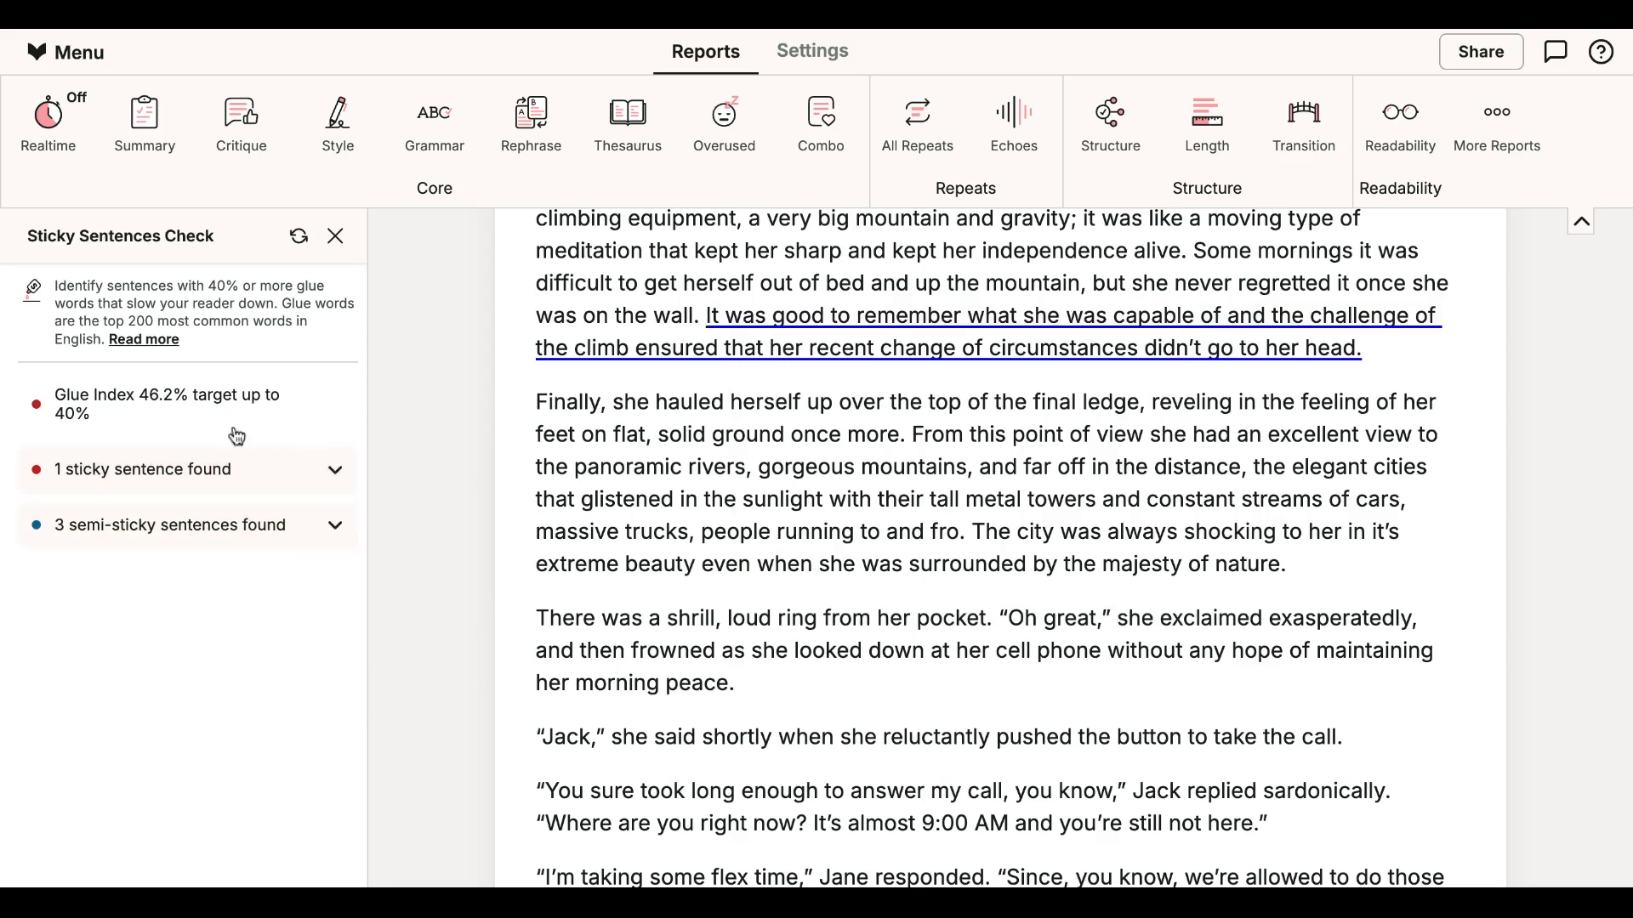
pyautogui.moveTo(157, 418)
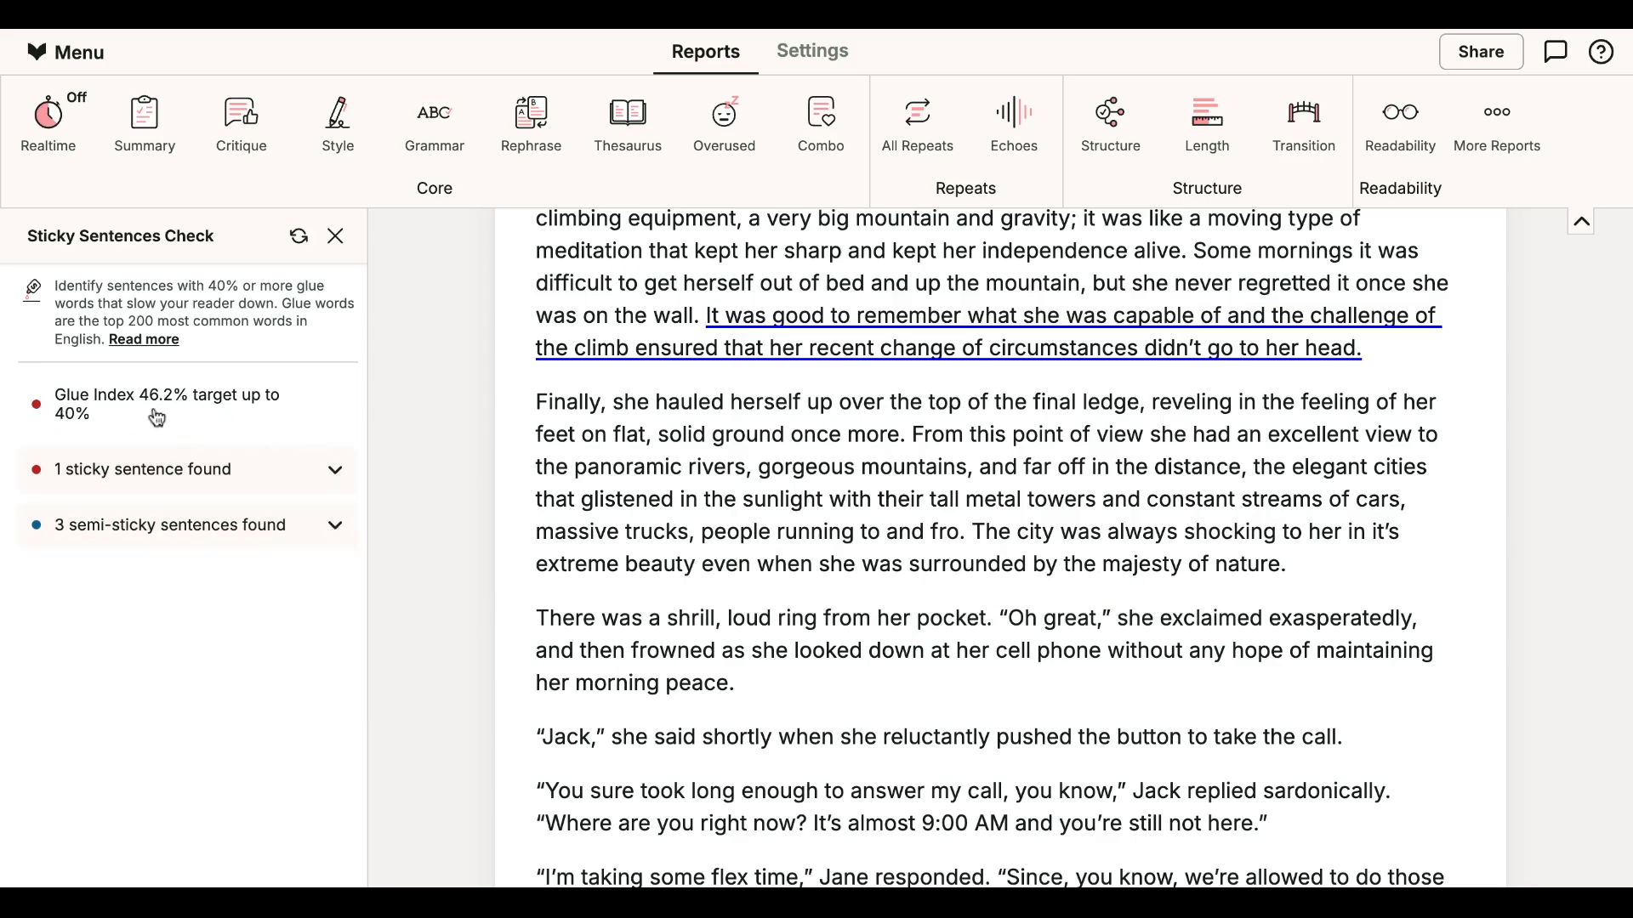